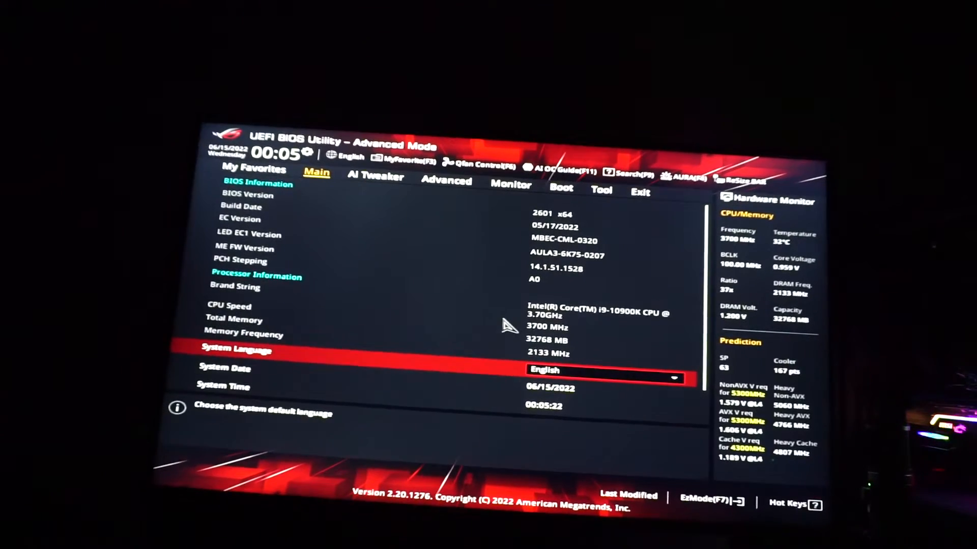
# Step: Browse the Ai Tweaker, Advanced and Main pages, then switch to EZ Mode
pyautogui.click(374, 178)
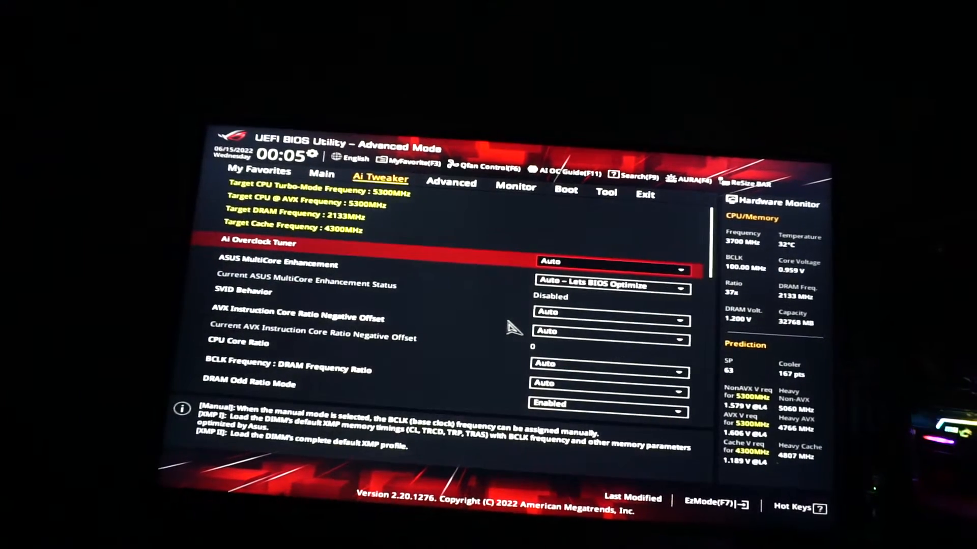
pyautogui.click(447, 183)
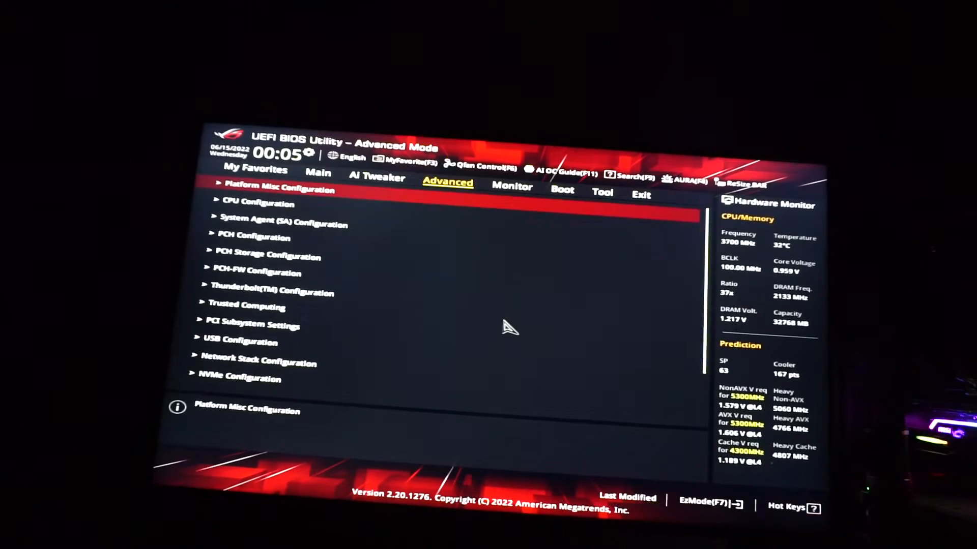
pyautogui.click(317, 173)
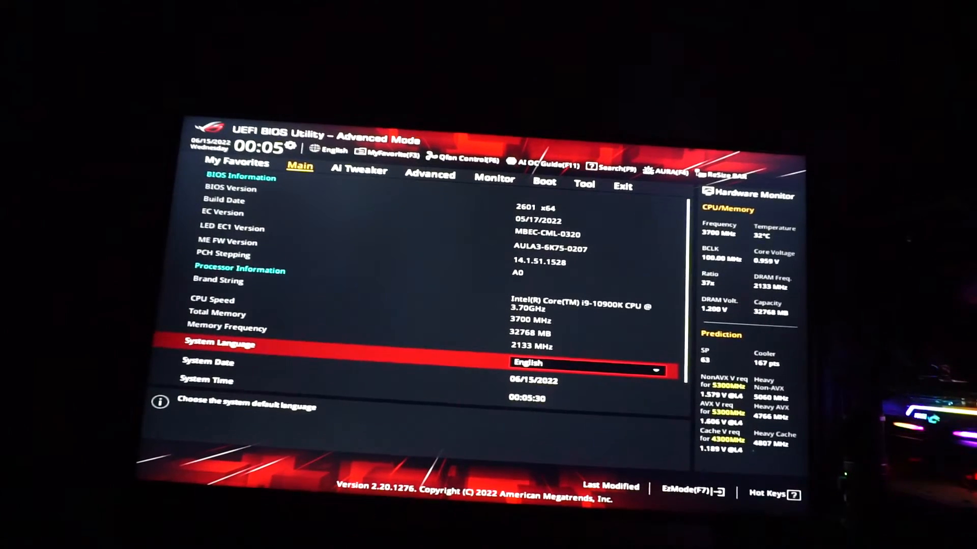
pyautogui.press('F7')
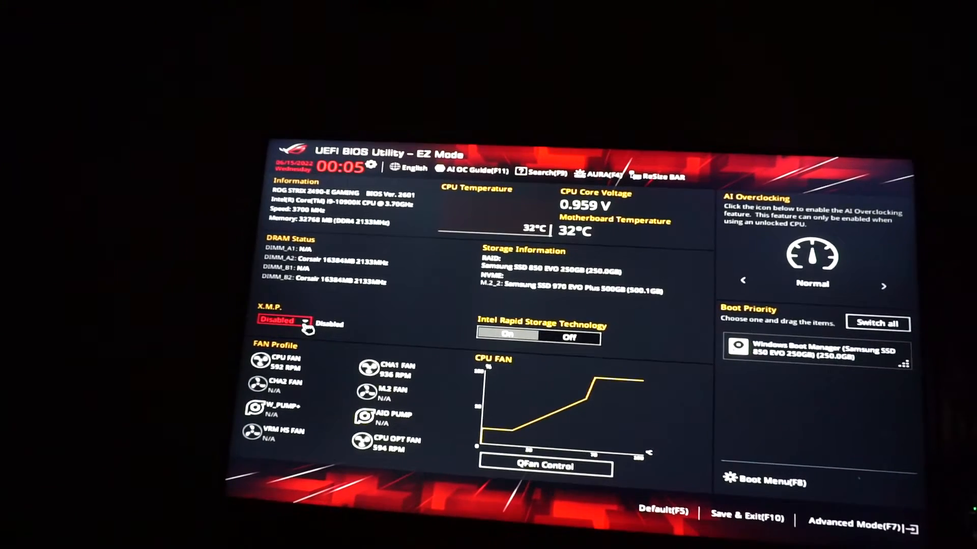
# Step: Enable the X.M.P. DDR4-3200 profile in EZ Mode, cancel saving, and return to Advanced Mode
pyautogui.click(285, 322)
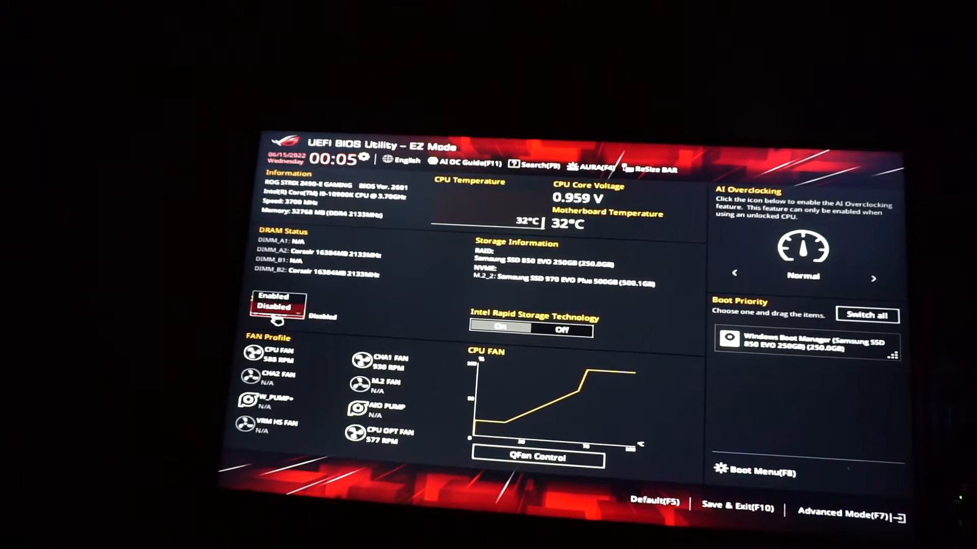
pyautogui.click(273, 306)
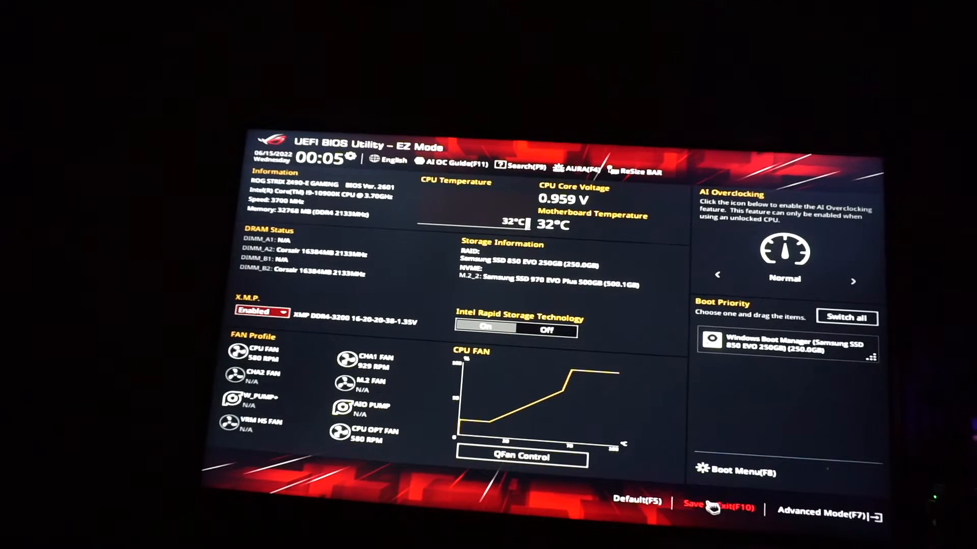
pyautogui.click(717, 504)
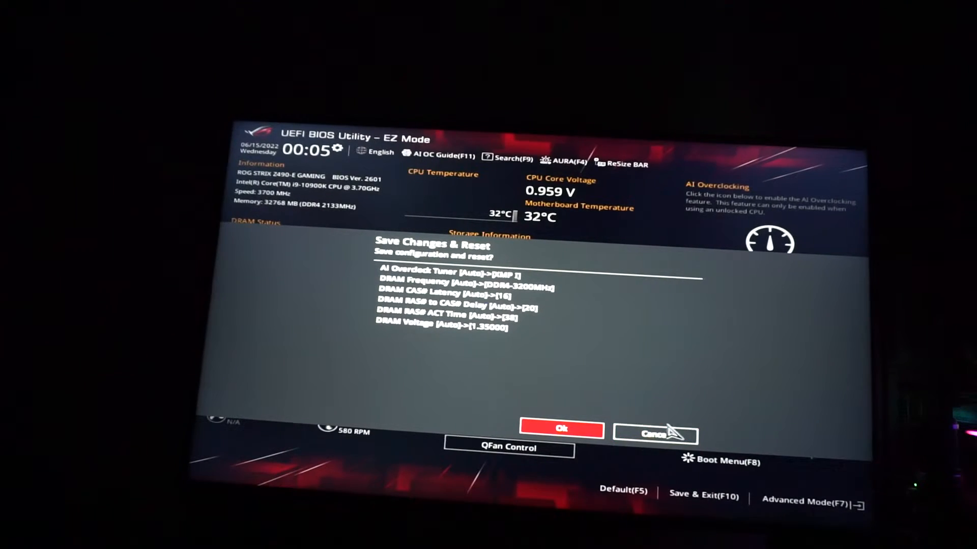
pyautogui.click(654, 433)
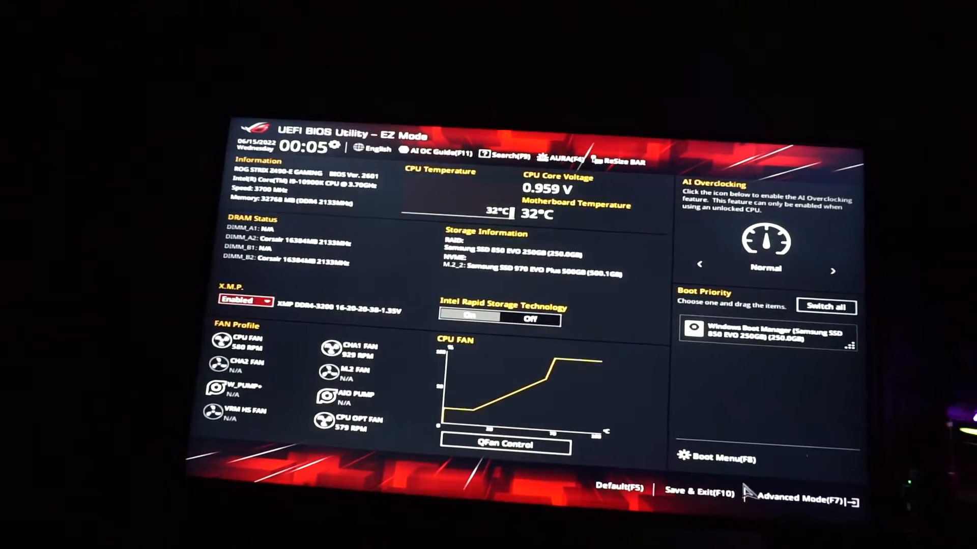
pyautogui.click(809, 499)
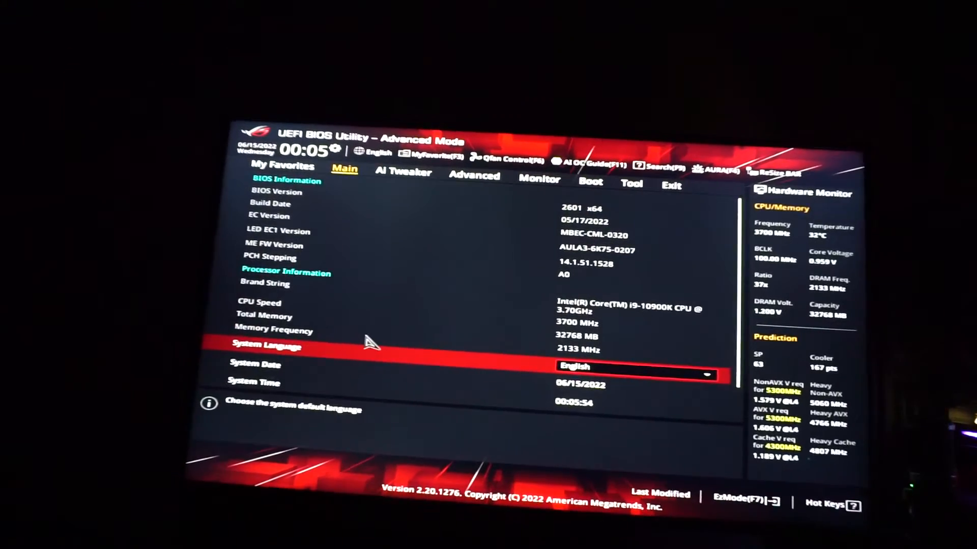
# Step: Verify XMP I with 3200MHz DRAM frequency in Ai Tweaker, then move into the Advanced settings list
pyautogui.click(403, 171)
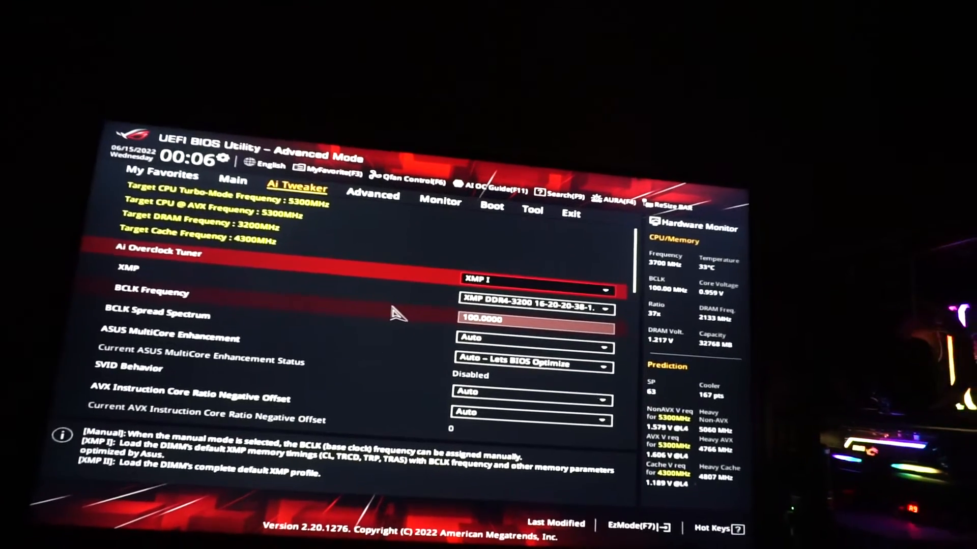
pyautogui.click(372, 195)
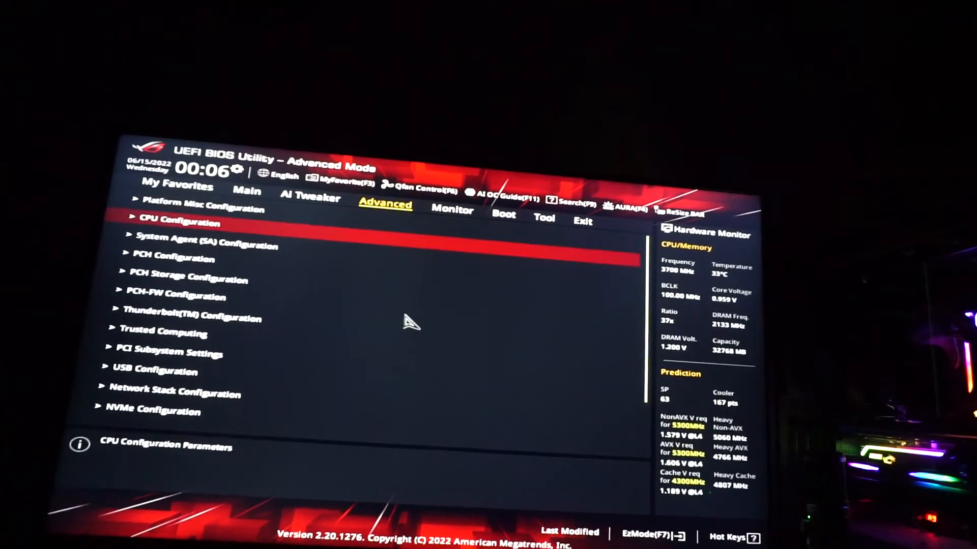
pyautogui.press('Down')
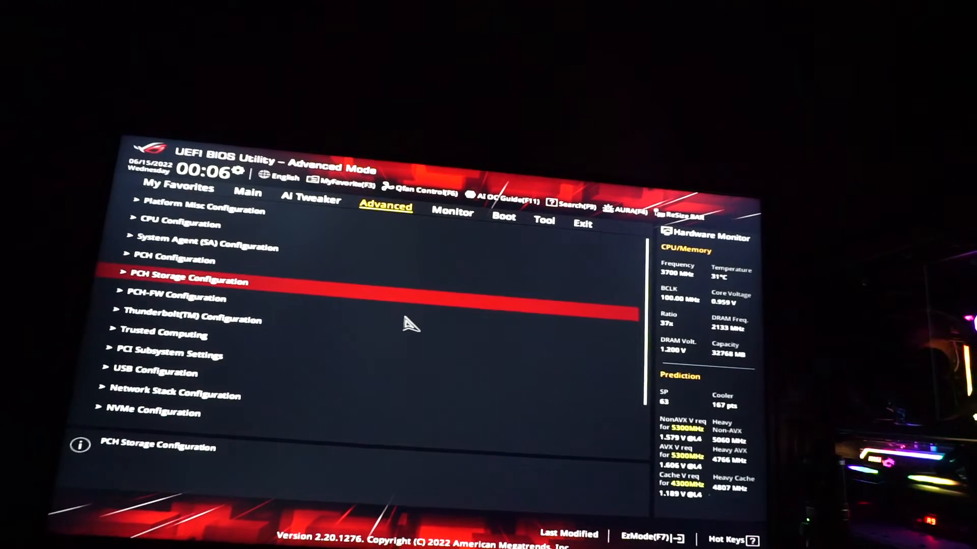
# Step: Open Onboard Devices Configuration and the USB power delivery in S5 choices
pyautogui.scroll(-3)
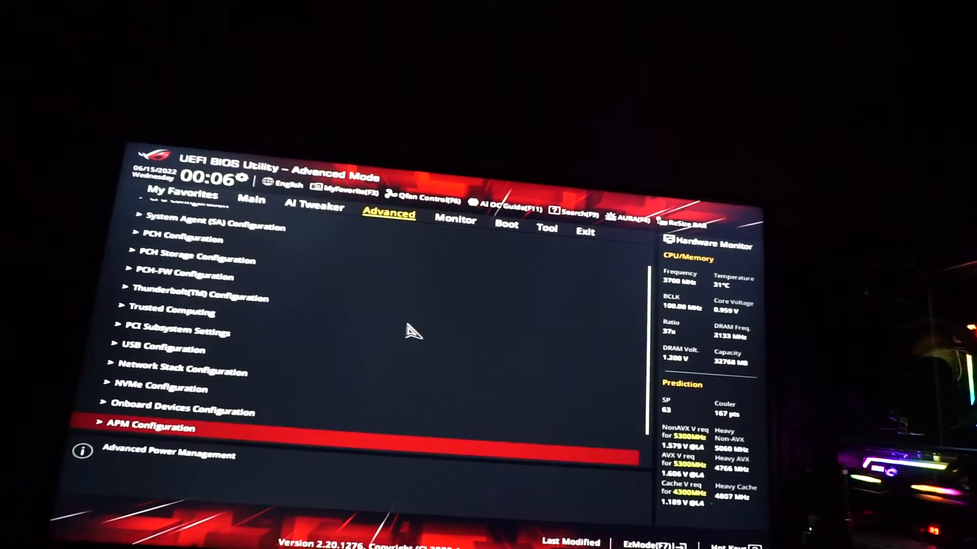
pyautogui.click(182, 412)
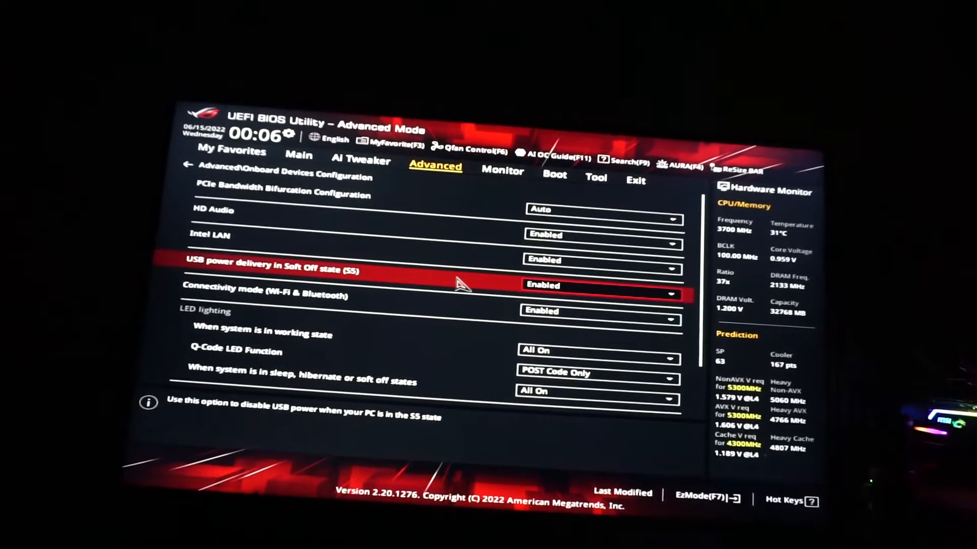
pyautogui.click(598, 284)
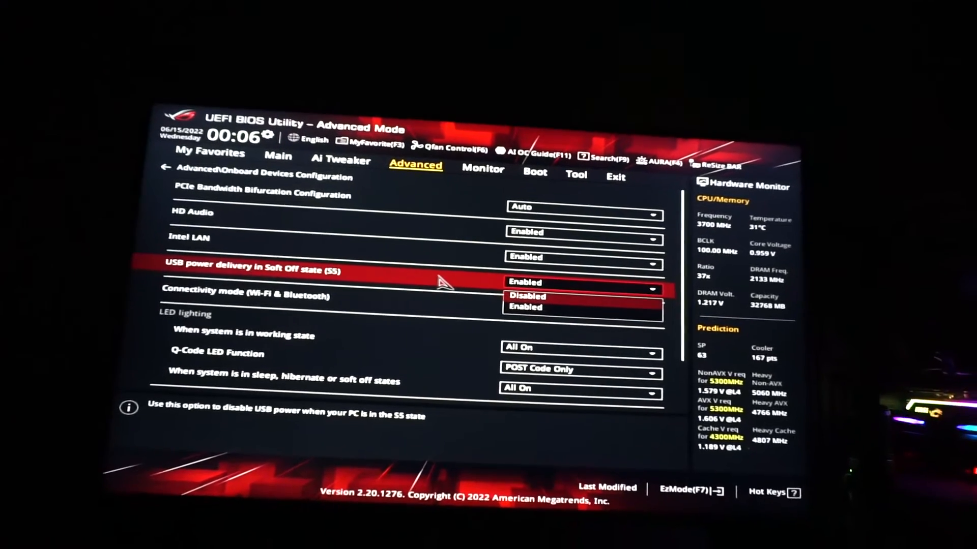
# Step: Set USB power delivery in Soft Off state (S5) to Disabled
pyautogui.click(527, 296)
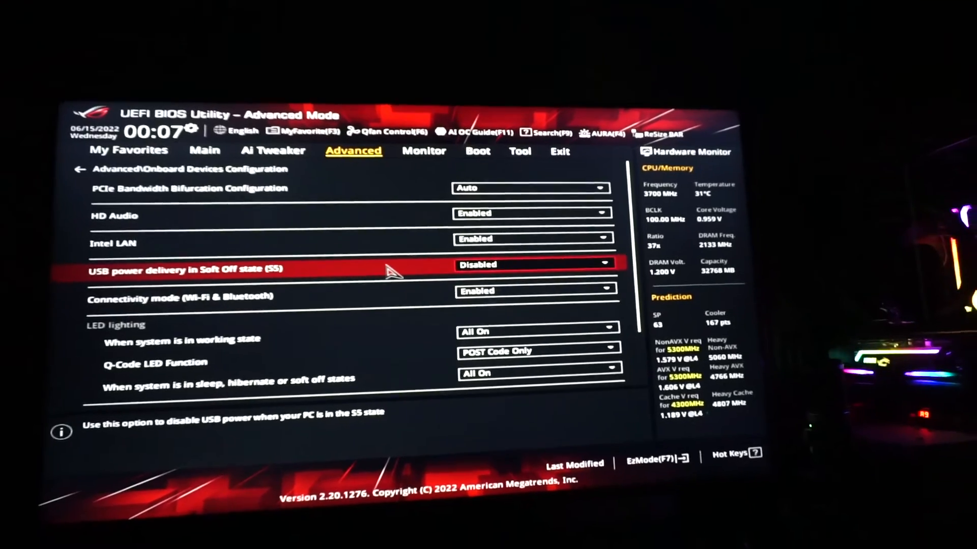
# Step: Save changes and reset with F10, confirming with Ok
pyautogui.press('f10')
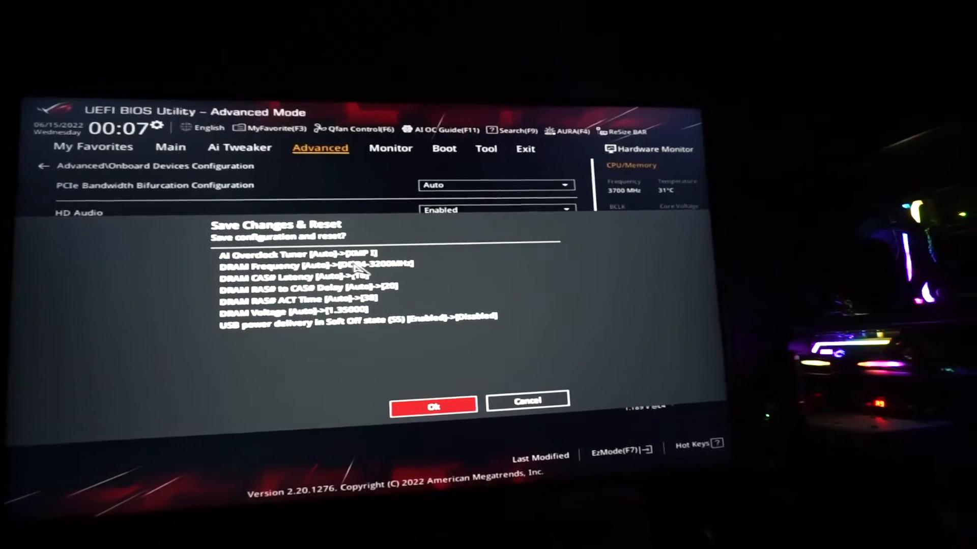
pyautogui.click(433, 406)
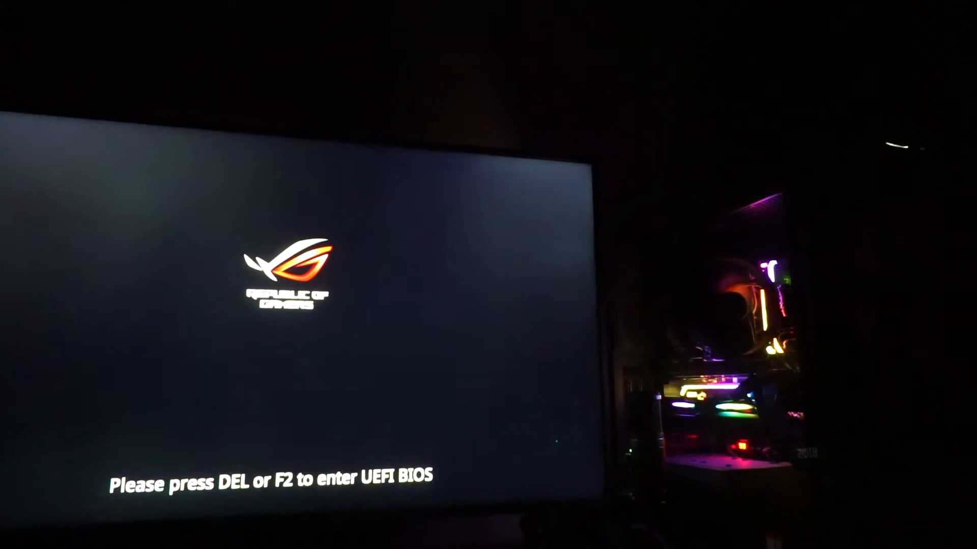